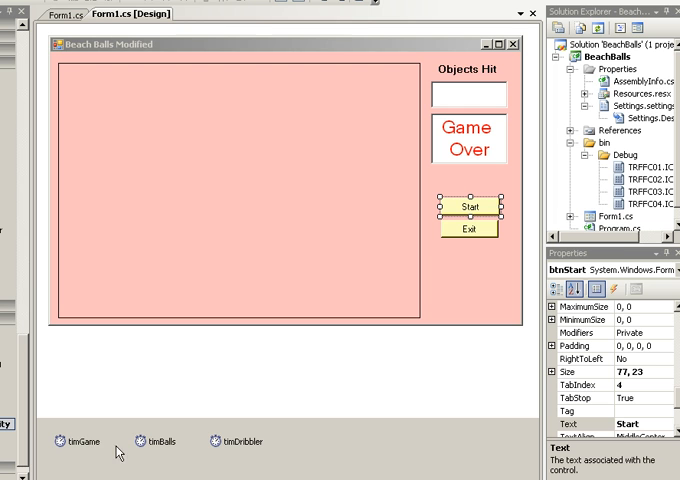
{"action": "mouse_move", "coordinate": [124, 447]}
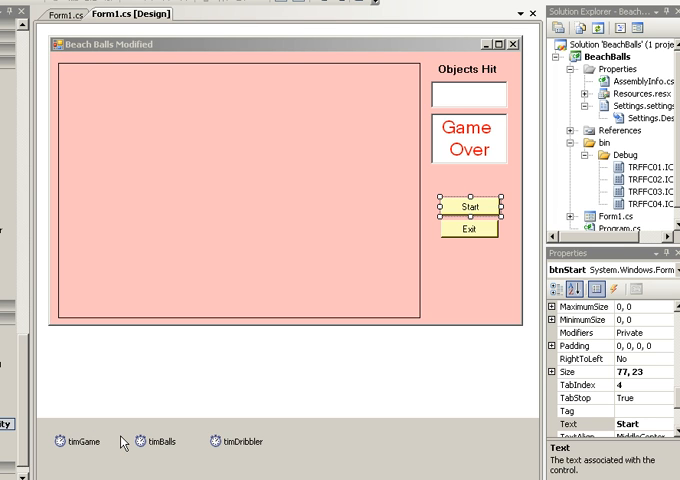
{"action": "mouse_move", "coordinate": [243, 441]}
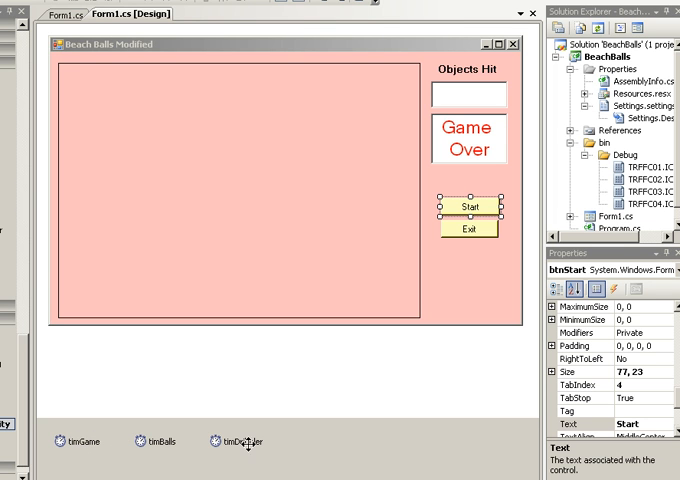
Select the timDribbler timer and view the timGame_Tick handler in Form1.cs code
{"action": "left_click", "coordinate": [66, 441]}
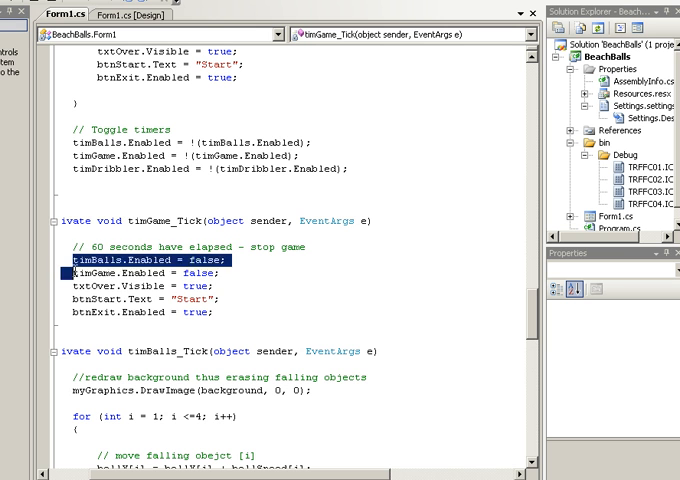
Return to the Form1.cs designer showing the timGame timer's properties
{"action": "left_click_drag", "start_coordinate": [88, 260], "coordinate": [225, 311]}
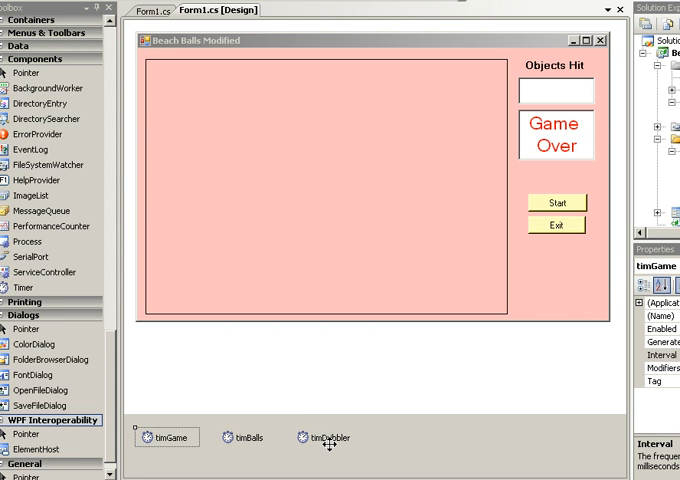
{"action": "mouse_move", "coordinate": [248, 448]}
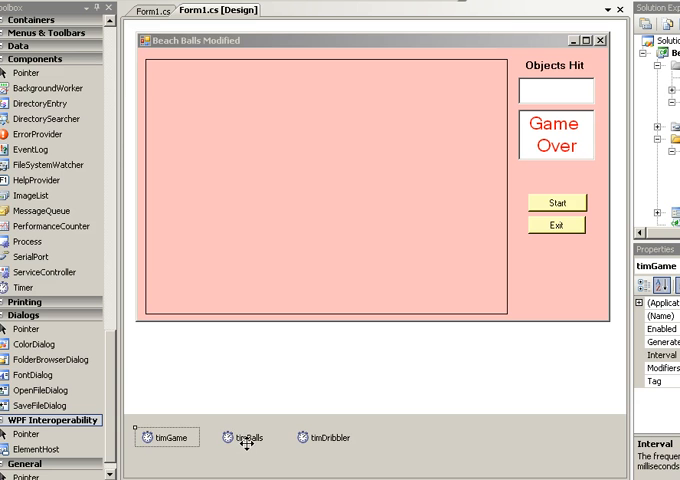
Select the timBalls timer and view the btnStart_Click handler in Form1.cs code
{"action": "left_click", "coordinate": [235, 435]}
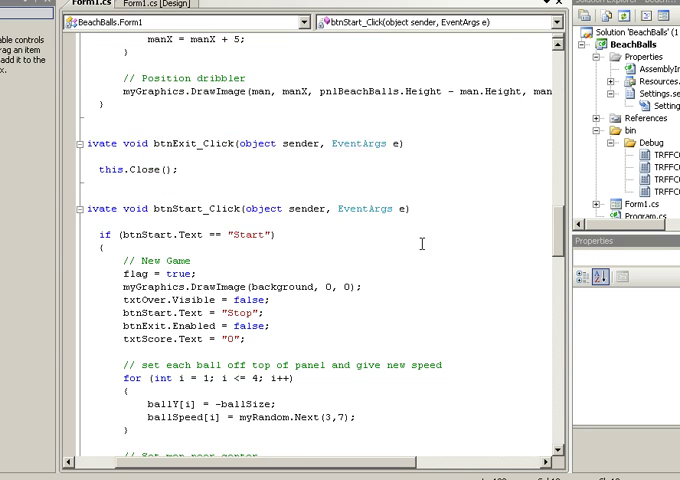
{"action": "scroll", "scroll_direction": "down", "scroll_amount": 3}
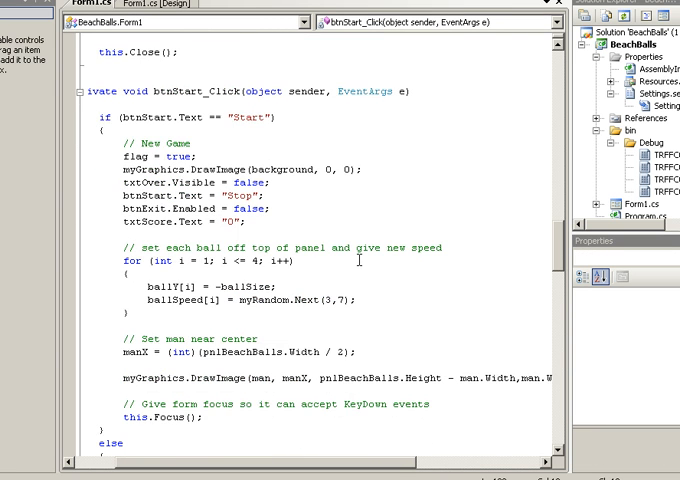
{"action": "scroll", "scroll_direction": "down", "scroll_amount": 3}
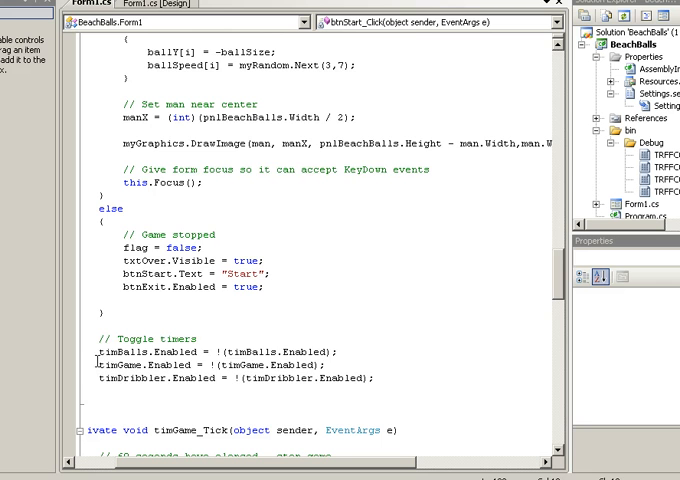
{"action": "left_click_drag", "start_coordinate": [95, 352], "coordinate": [375, 378]}
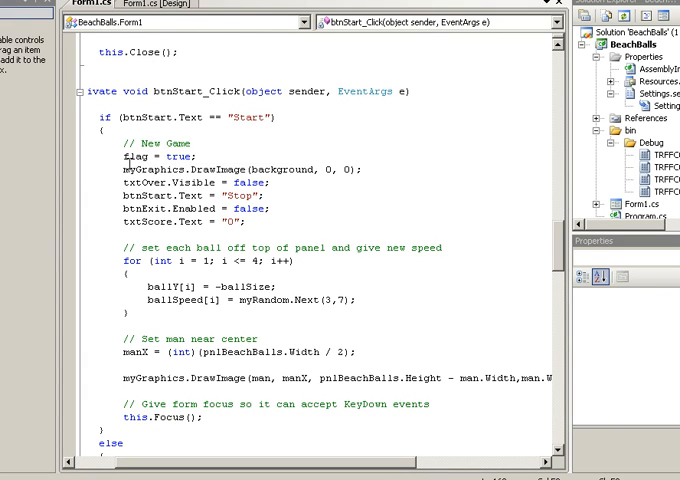
{"action": "double_click", "coordinate": [145, 156]}
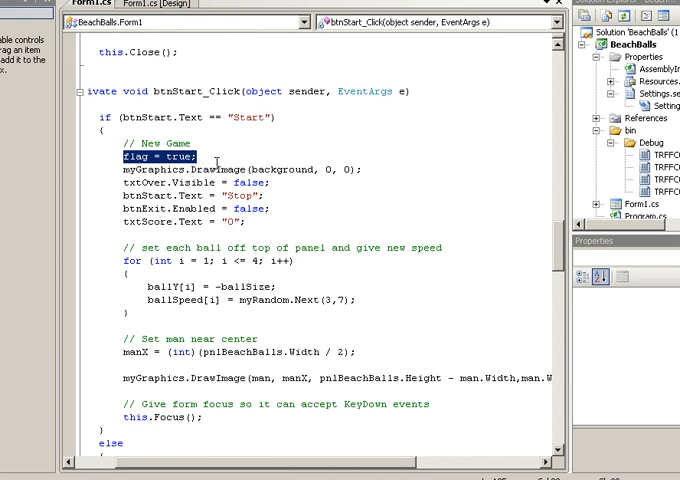
{"action": "scroll", "scroll_direction": "down", "scroll_amount": 3}
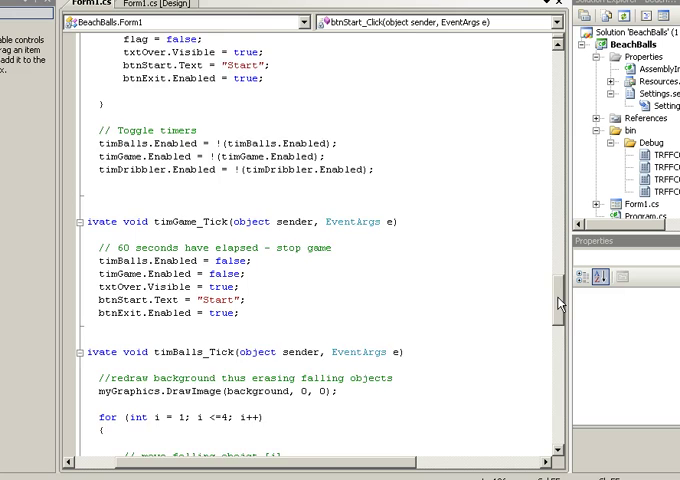
{"action": "scroll", "scroll_direction": "down", "scroll_amount": 3}
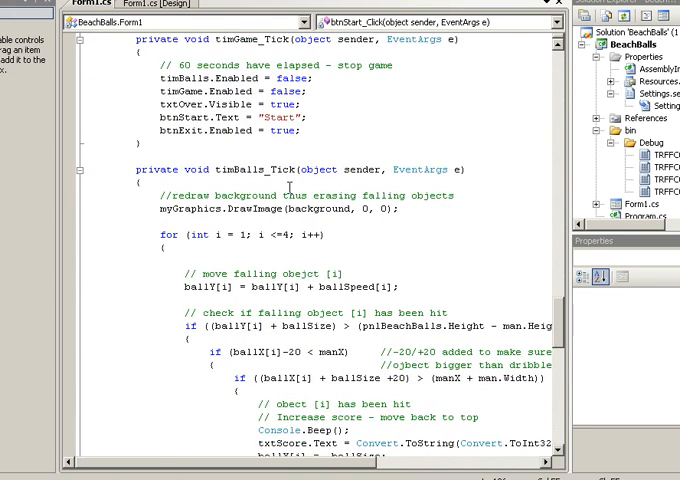
{"action": "mouse_move", "coordinate": [272, 169]}
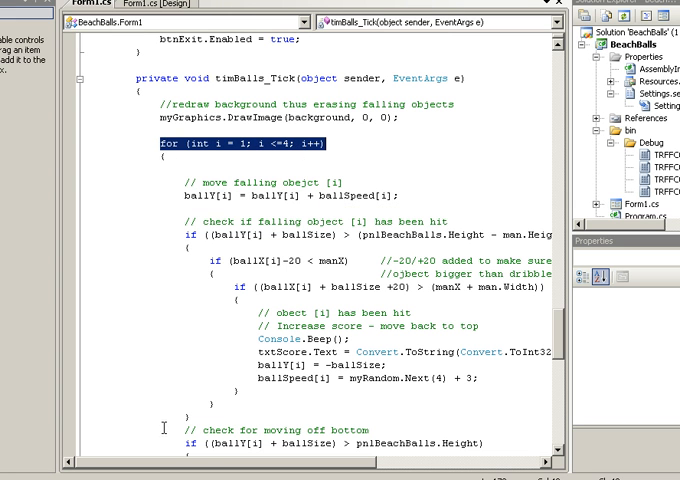
{"action": "mouse_move", "coordinate": [270, 196]}
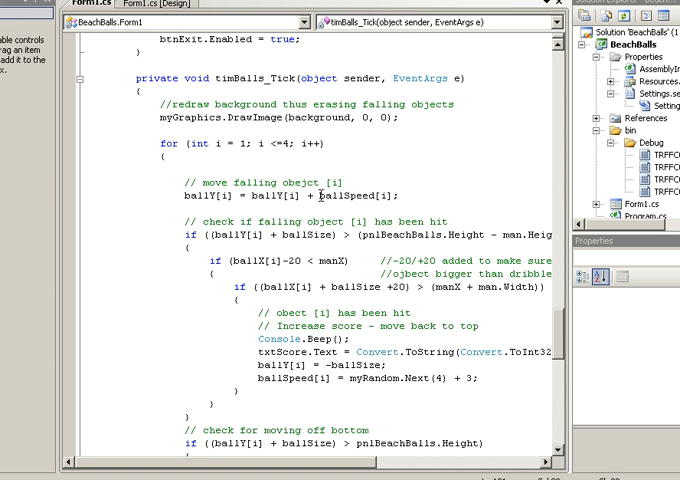
{"action": "double_click", "coordinate": [358, 195]}
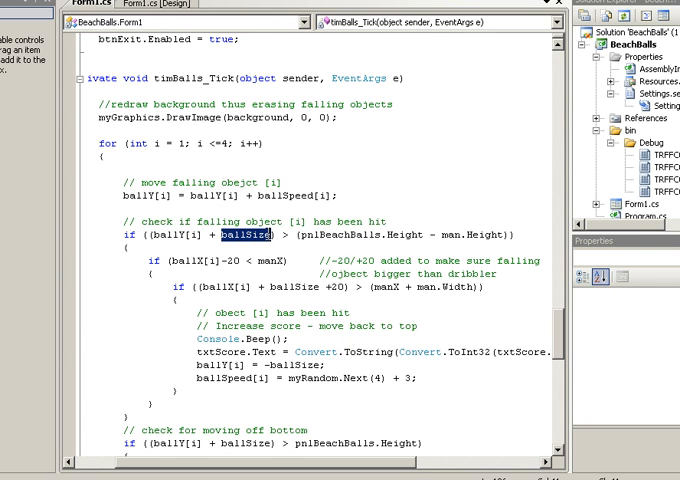
{"action": "mouse_move", "coordinate": [258, 258]}
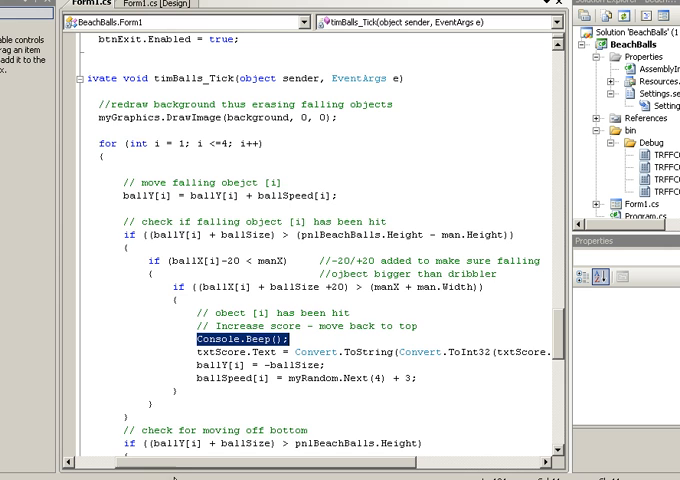
{"action": "scroll", "scroll_direction": "right", "scroll_amount": 3}
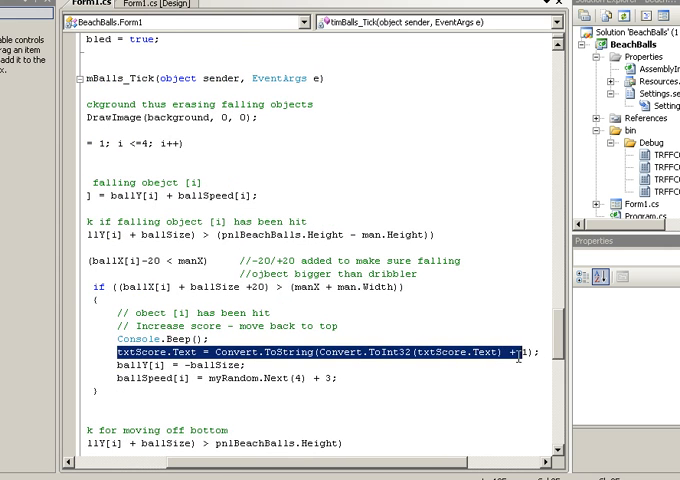
{"action": "scroll", "scroll_direction": "left", "scroll_amount": 3}
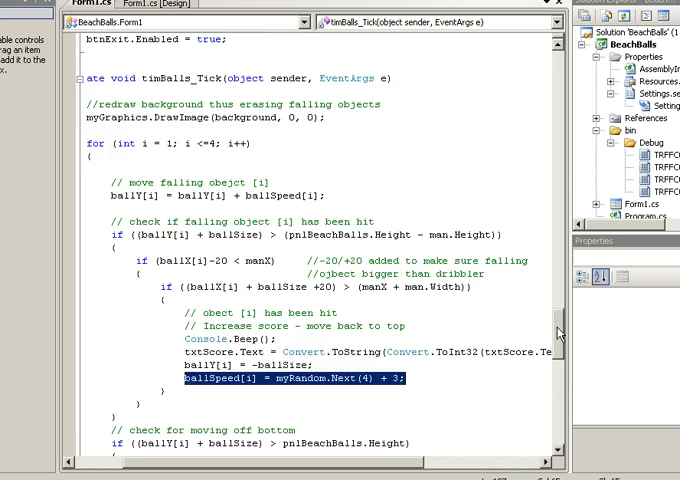
{"action": "scroll", "scroll_direction": "down", "scroll_amount": 3}
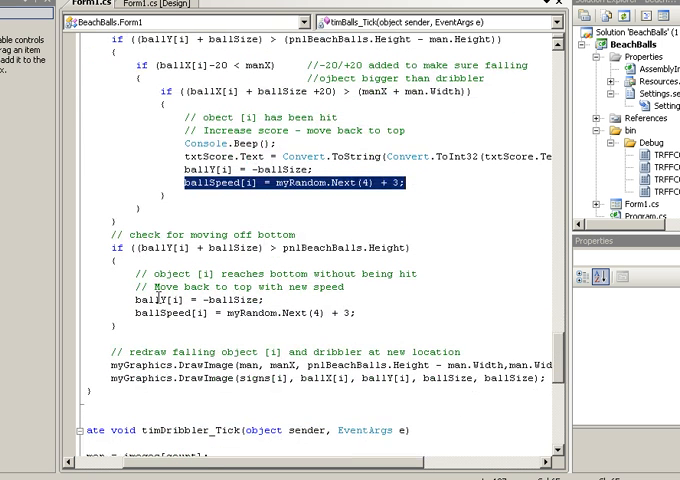
{"action": "left_click", "coordinate": [260, 246]}
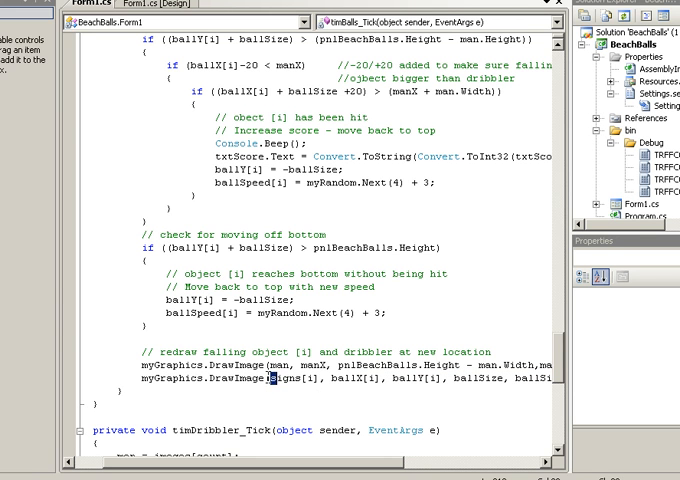
{"action": "double_click", "coordinate": [267, 382]}
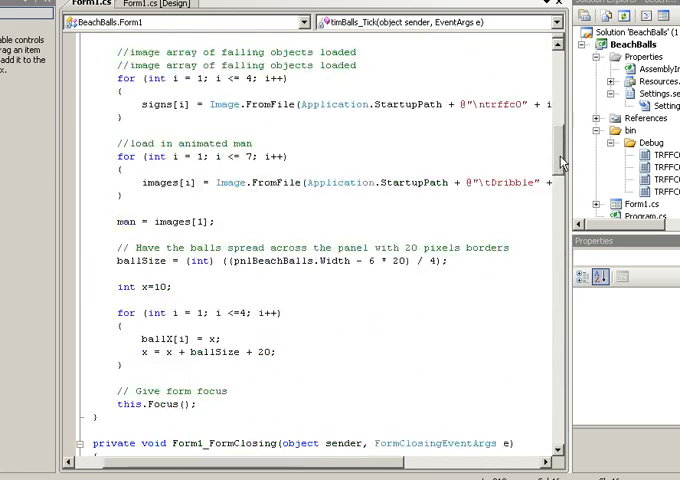
Run the game with F5 to show falling arrow signs and the dribbler
{"action": "scroll", "scroll_direction": "up", "scroll_amount": 3}
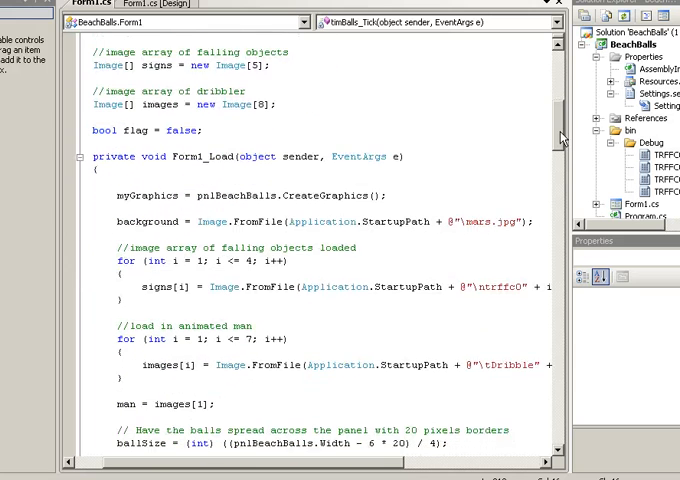
{"action": "scroll", "scroll_direction": "down", "scroll_amount": 3}
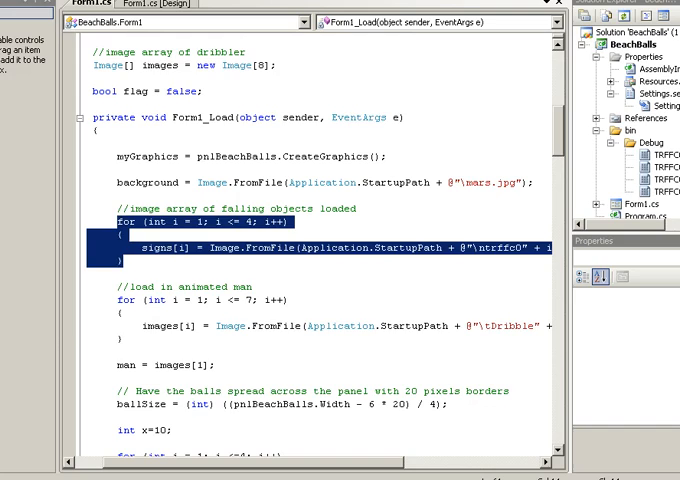
{"action": "key", "text": "F5"}
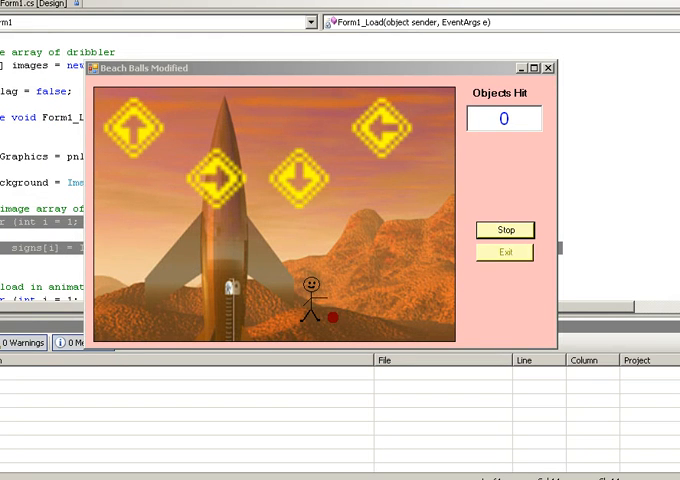